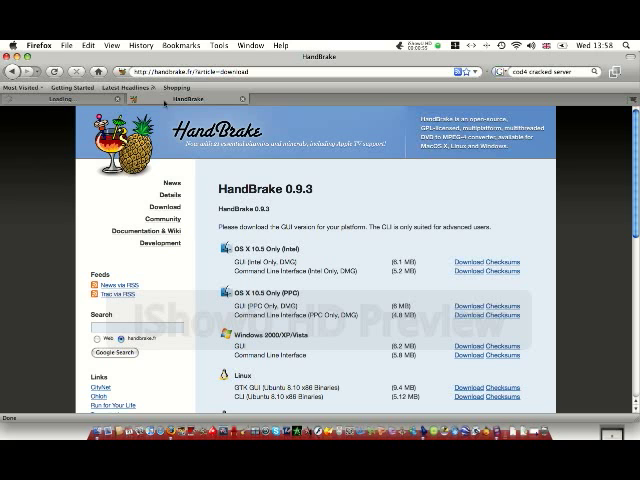
# Step: Download the OS X Intel GUI disk image of HandBrake 0.9.3 and choose Save File
pyautogui.scroll(-3)
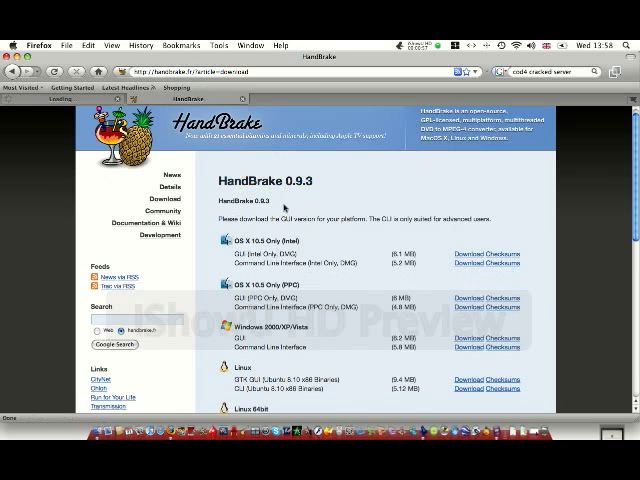
pyautogui.scroll(-3)
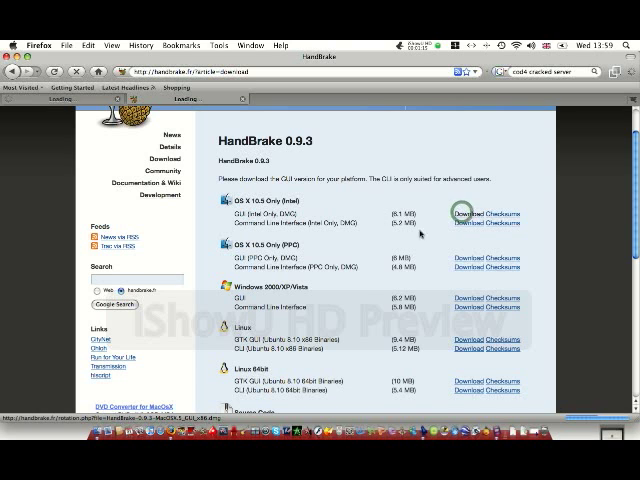
pyautogui.click(464, 212)
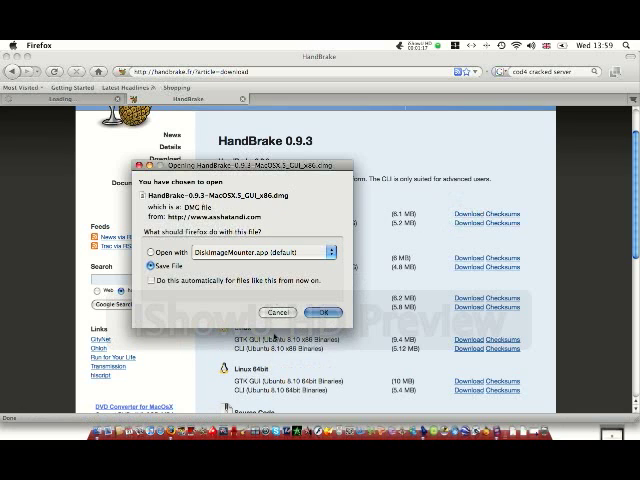
pyautogui.click(284, 312)
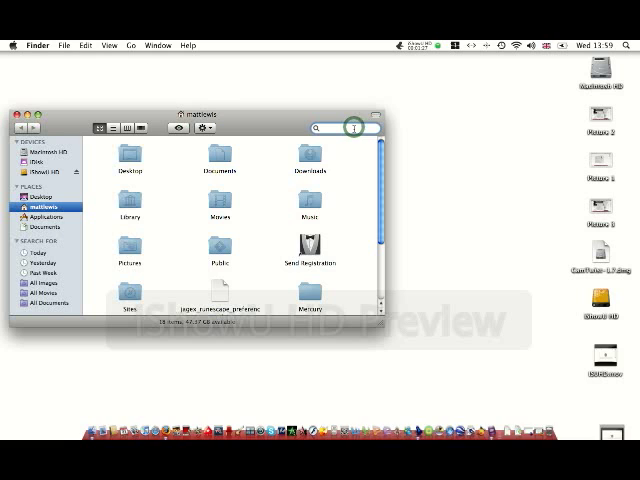
# Step: Search Finder for 'handbrake' and launch the HandBrake application from the results
pyautogui.write('handbrake')
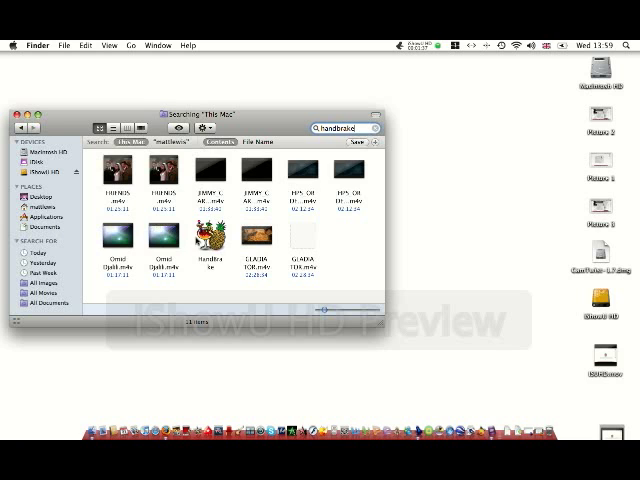
pyautogui.rightClick(208, 244)
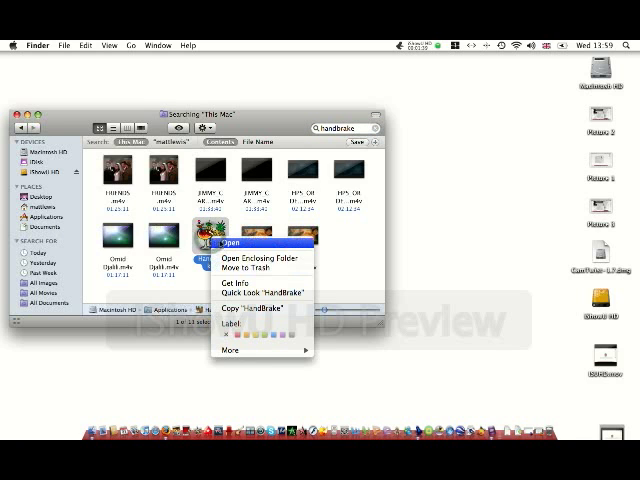
pyautogui.click(232, 240)
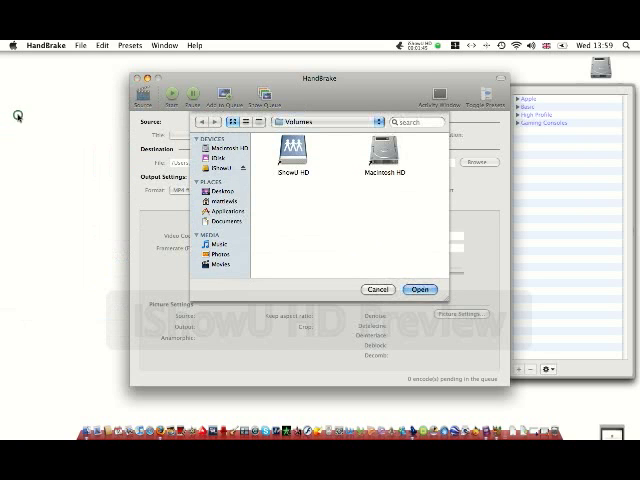
# Step: Cancel the source selection sheet, leaving HandBrake's main window with no source
pyautogui.click(420, 288)
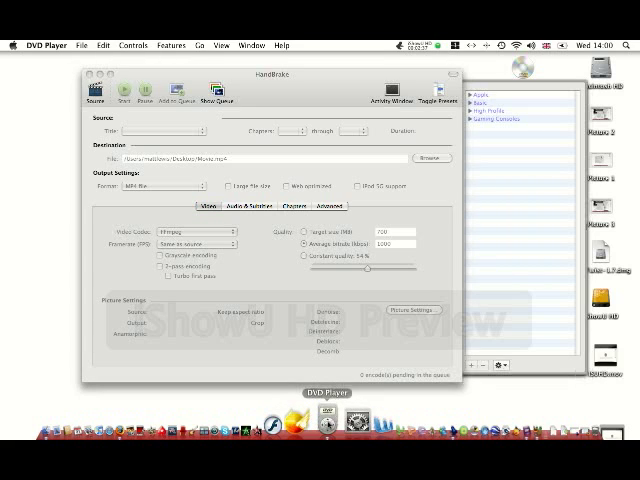
# Step: Load the Two_Night_Stand folder containing VIDEO_TS as the HandBrake source
pyautogui.rightClick(328, 420)
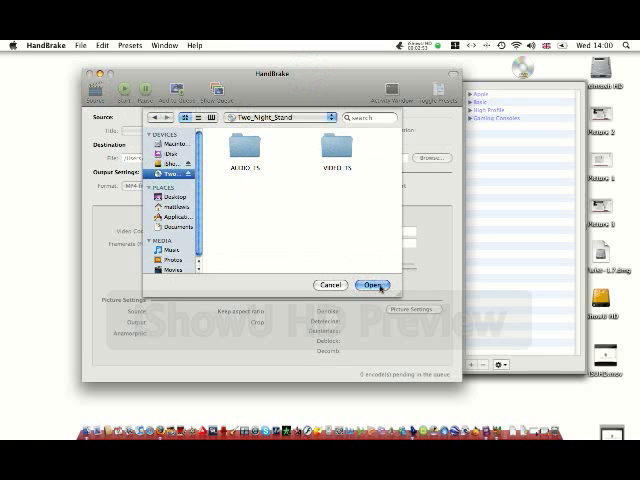
pyautogui.click(376, 284)
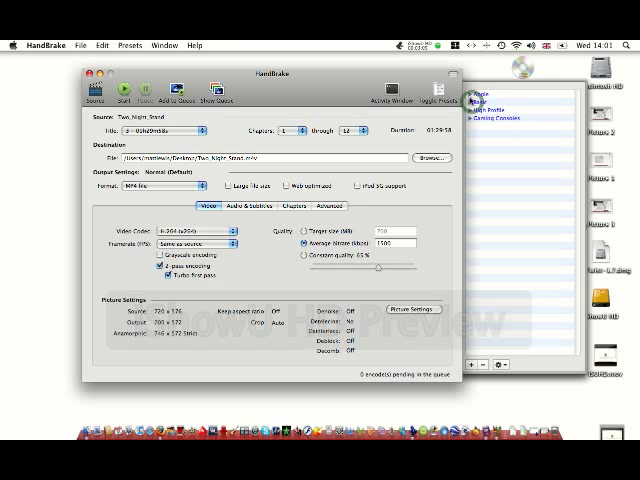
# Step: From the Apple presets, apply iPod and then the iPhone & iPod Touch preset
pyautogui.click(480, 98)
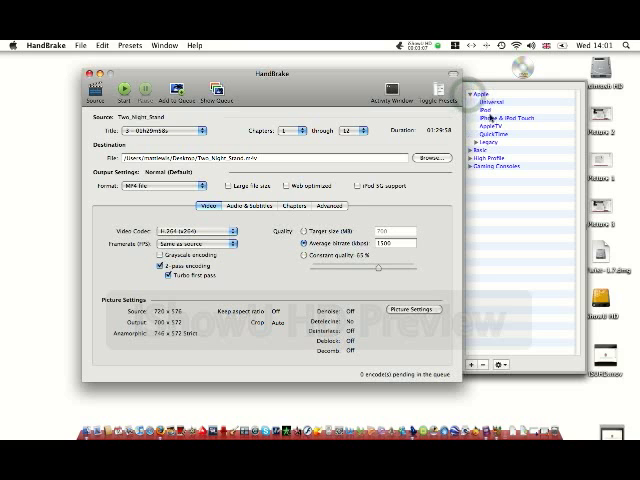
pyautogui.click(510, 128)
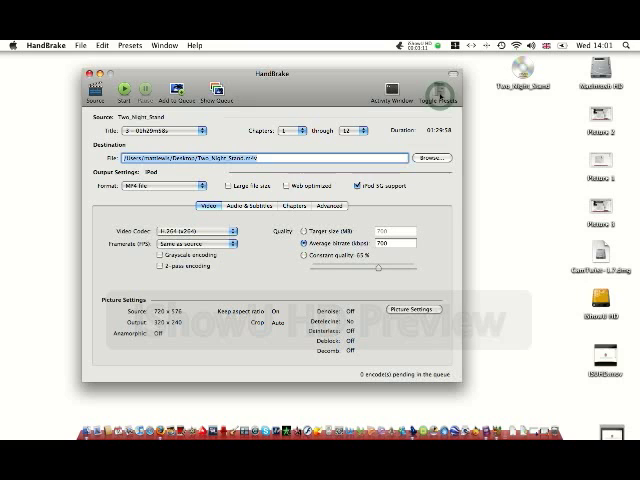
pyautogui.click(432, 90)
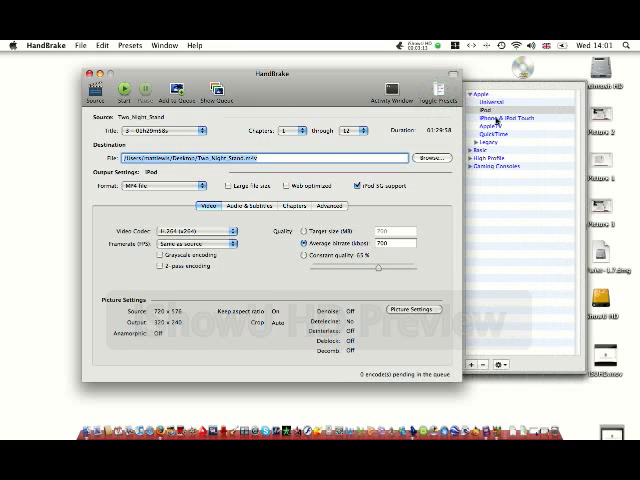
pyautogui.click(520, 116)
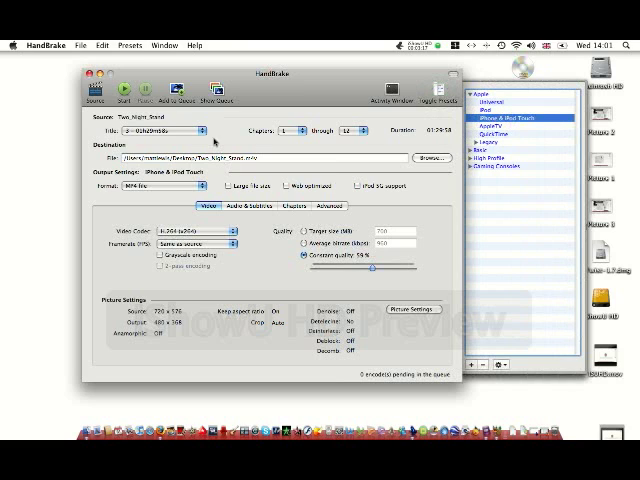
# Step: Keep the first DVD title and MP4 file as the output format, then view Picture Settings
pyautogui.click(196, 130)
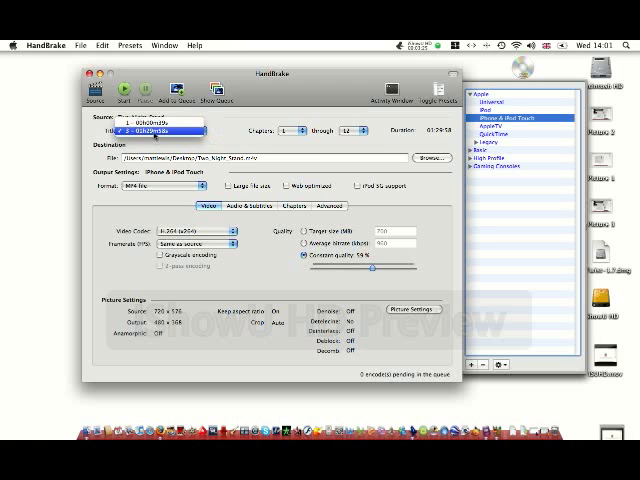
pyautogui.click(156, 130)
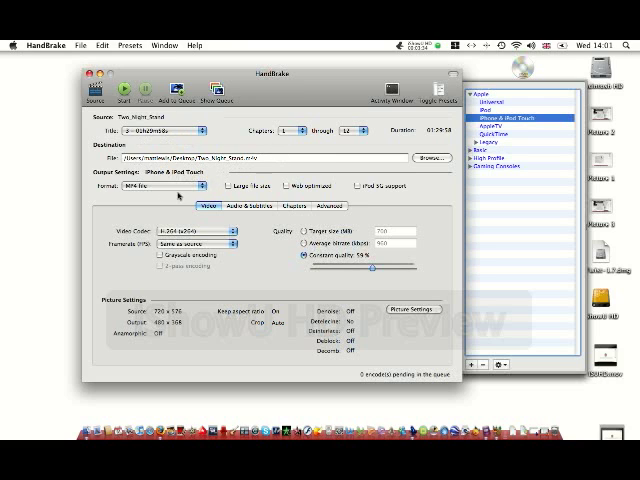
pyautogui.click(160, 186)
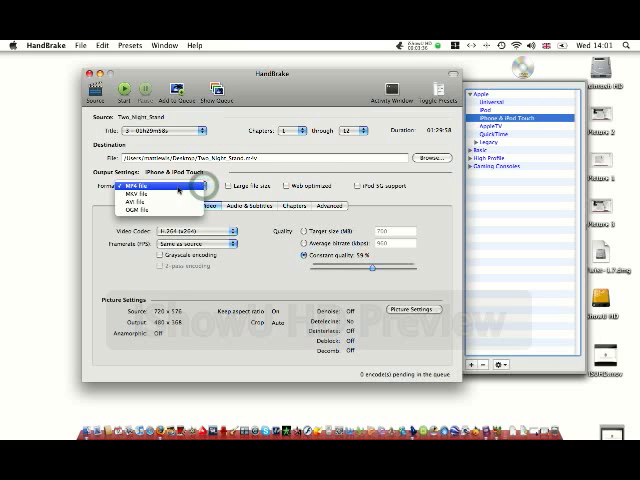
pyautogui.click(150, 188)
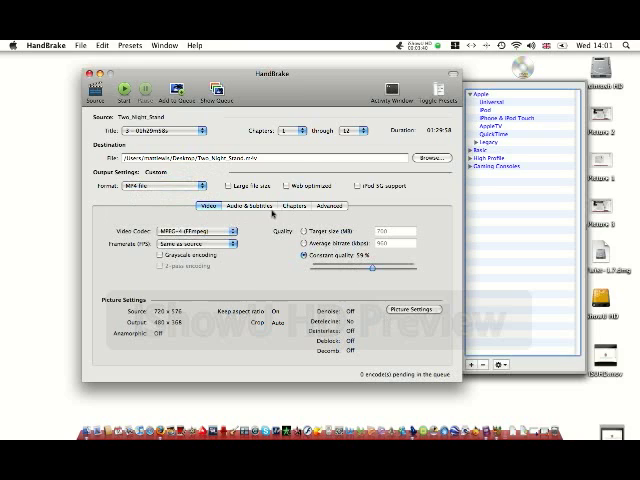
pyautogui.click(404, 308)
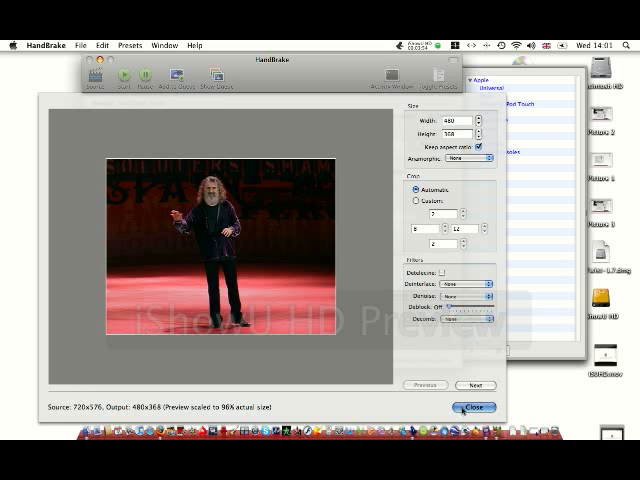
# Step: Close Picture Settings, reapply the iPhone & iPod Touch preset and start the encode
pyautogui.click(476, 408)
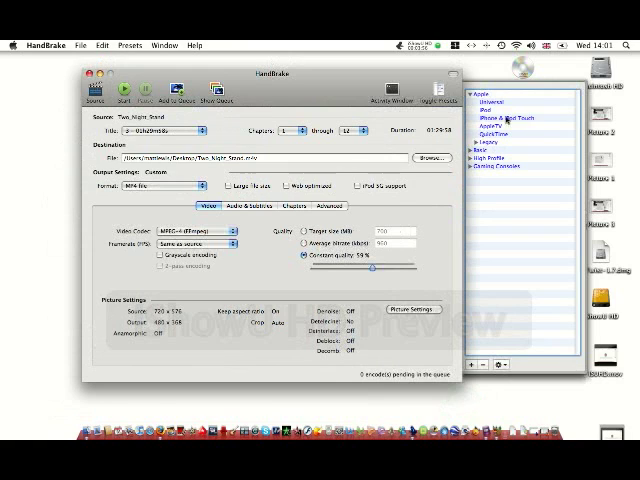
pyautogui.click(520, 118)
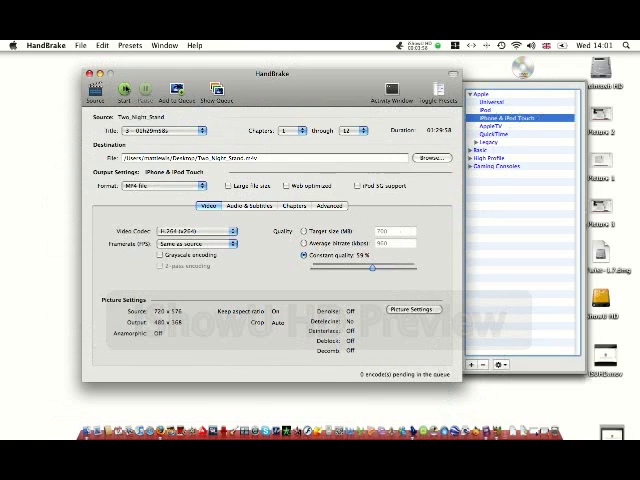
pyautogui.click(128, 90)
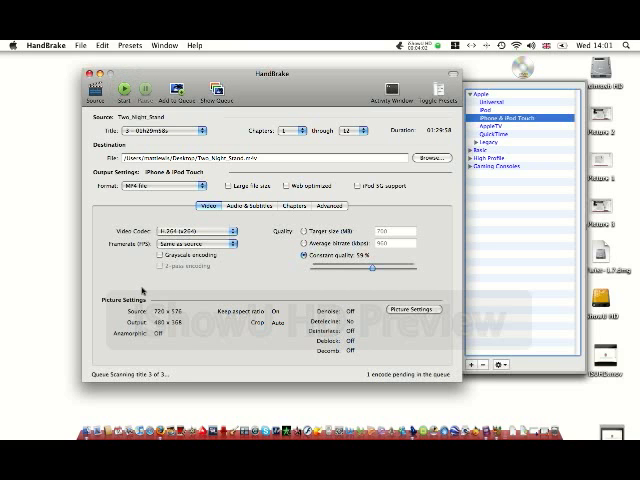
# Step: Let the queue encode Two Night Stand to the desktop and close the HandBrake window
pyautogui.click(124, 96)
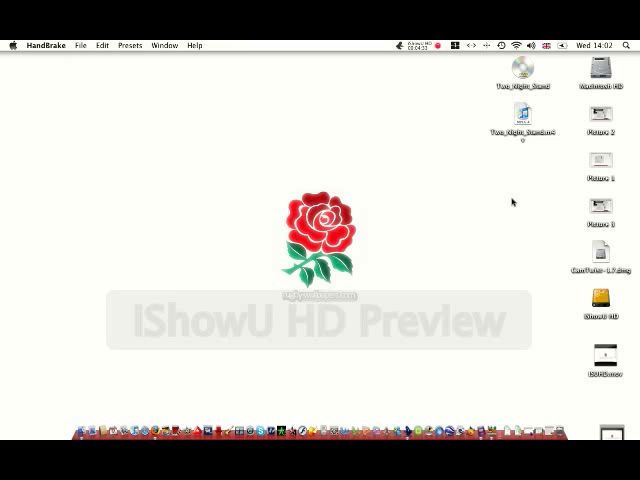
pyautogui.moveTo(472, 232)
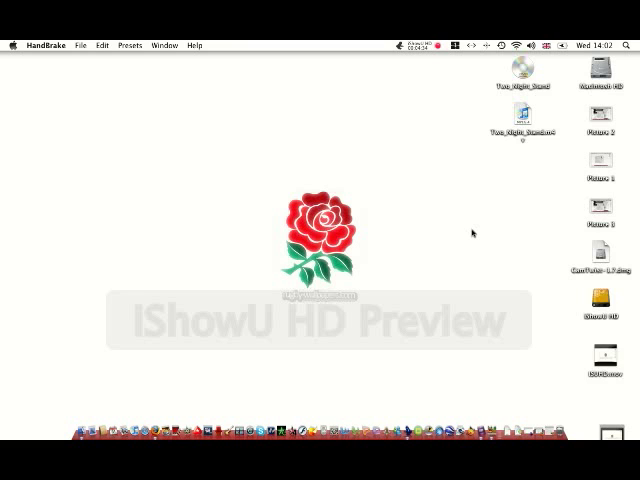
pyautogui.moveTo(148, 424)
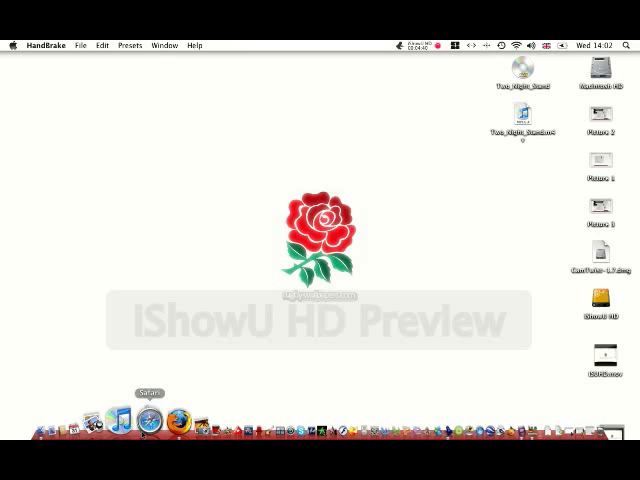
pyautogui.moveTo(130, 424)
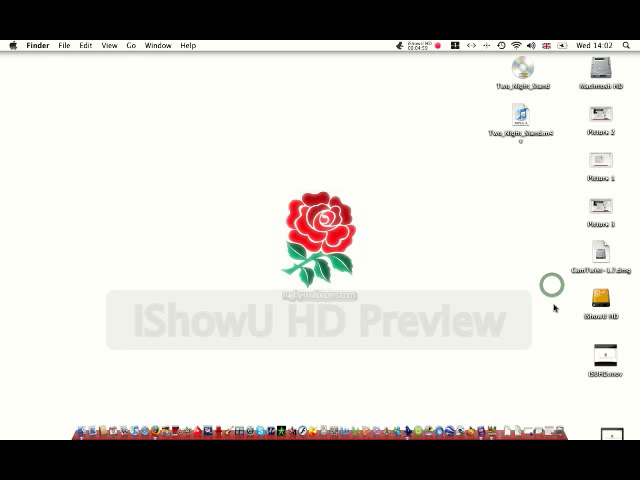
pyautogui.moveTo(452, 410)
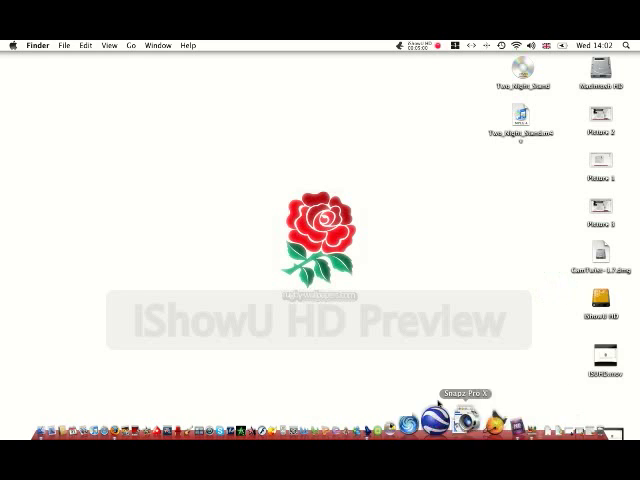